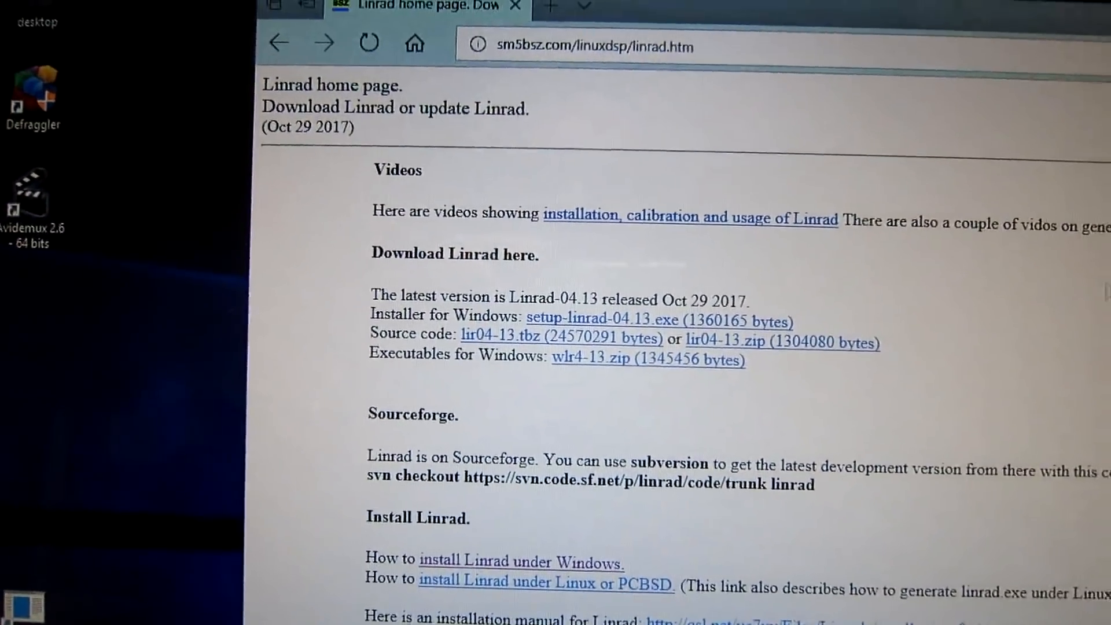
Follow the 'installation, calibration and usage of Linrad' link to the Linrad videos page
scroll("down", 3)
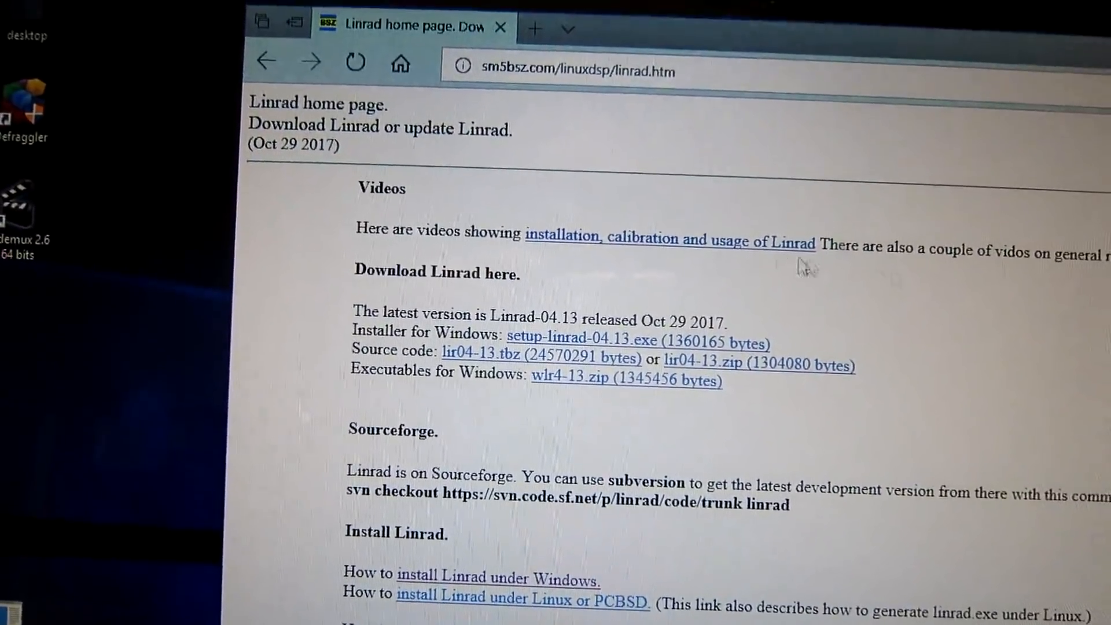
left_click(669, 240)
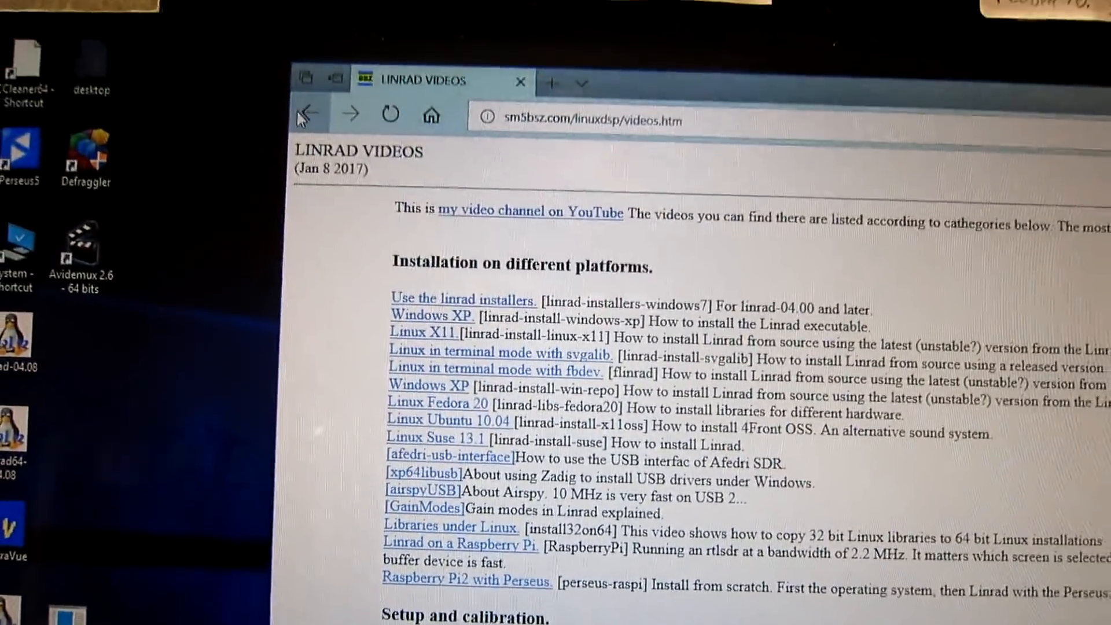
Navigate back to linrad.htm, the Linrad home page with its download links
left_click(306, 115)
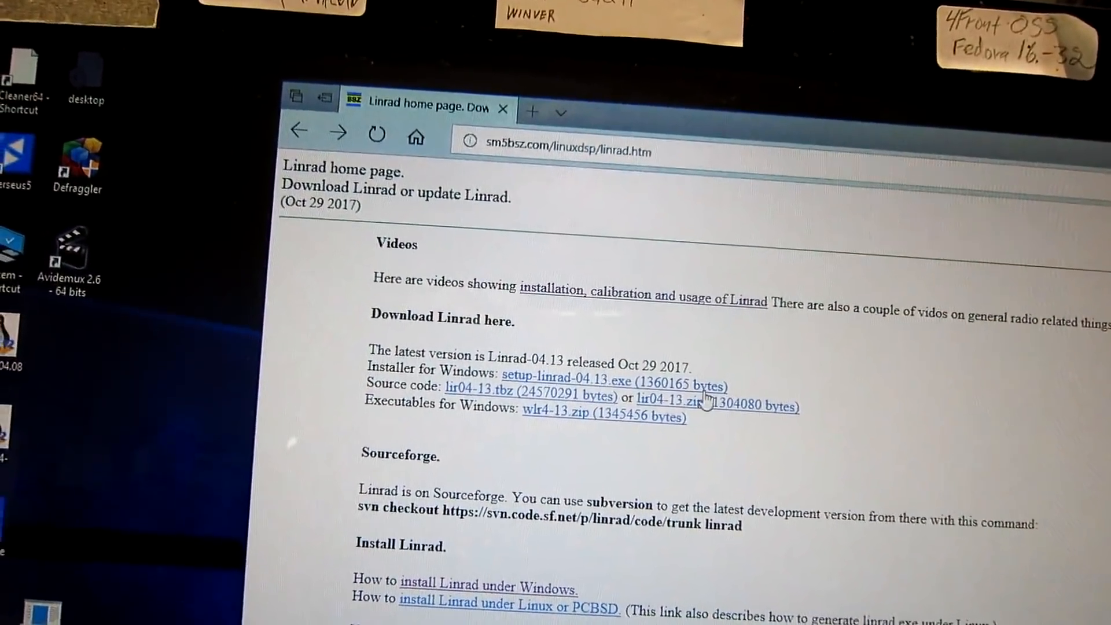
Scroll through the How to install Linrad under Windows guide to the Step 1 compile instructions
scroll("down", 3)
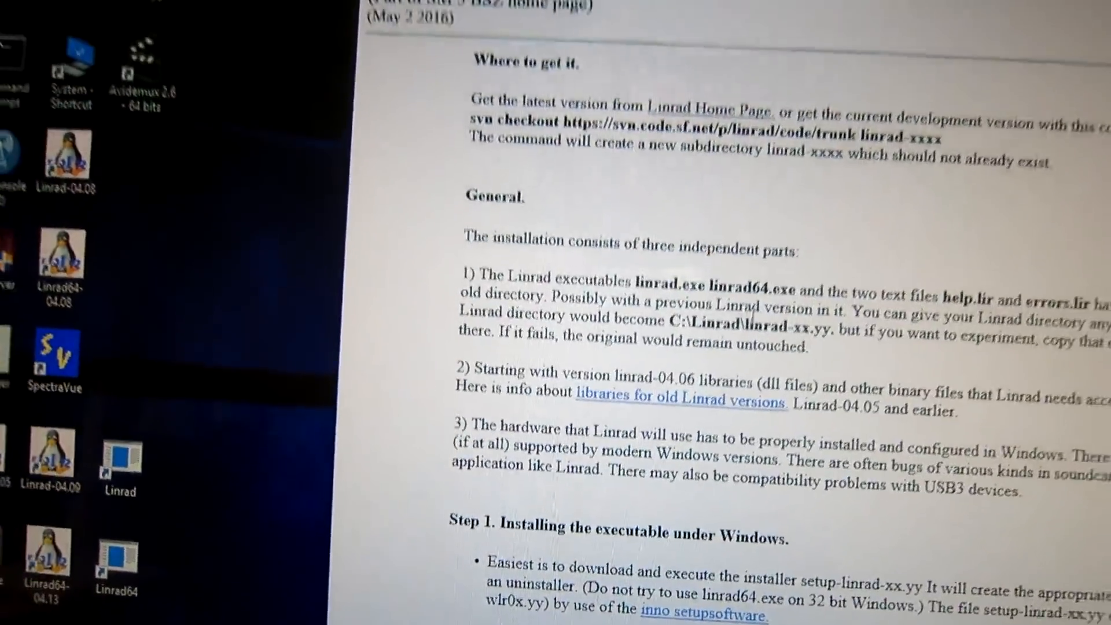
scroll("up", 3)
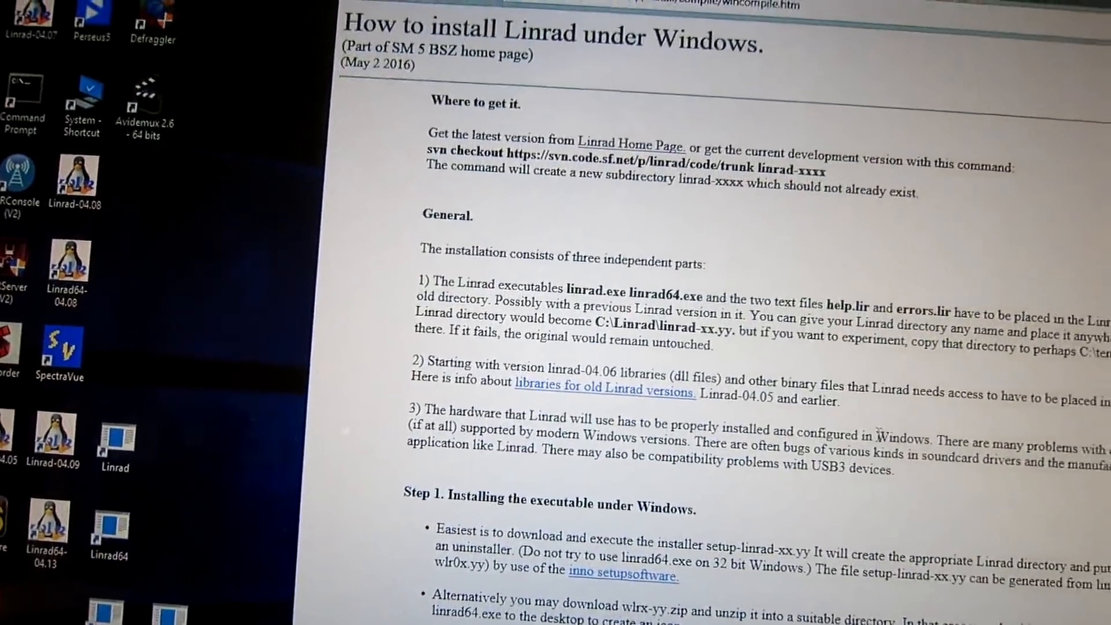
scroll("down", 3)
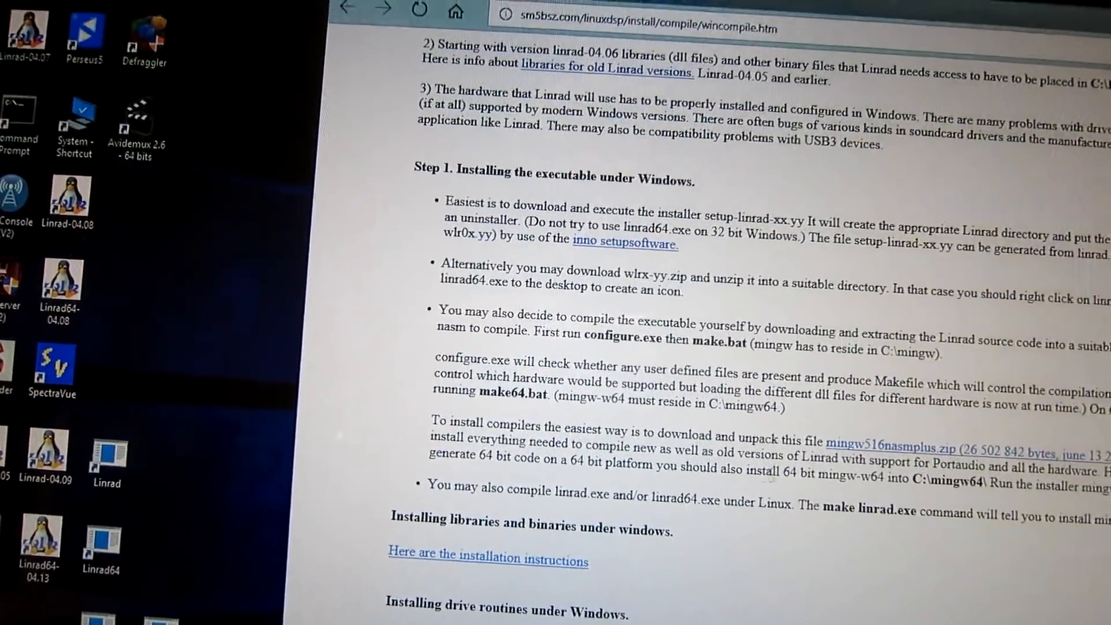
scroll("up", 3)
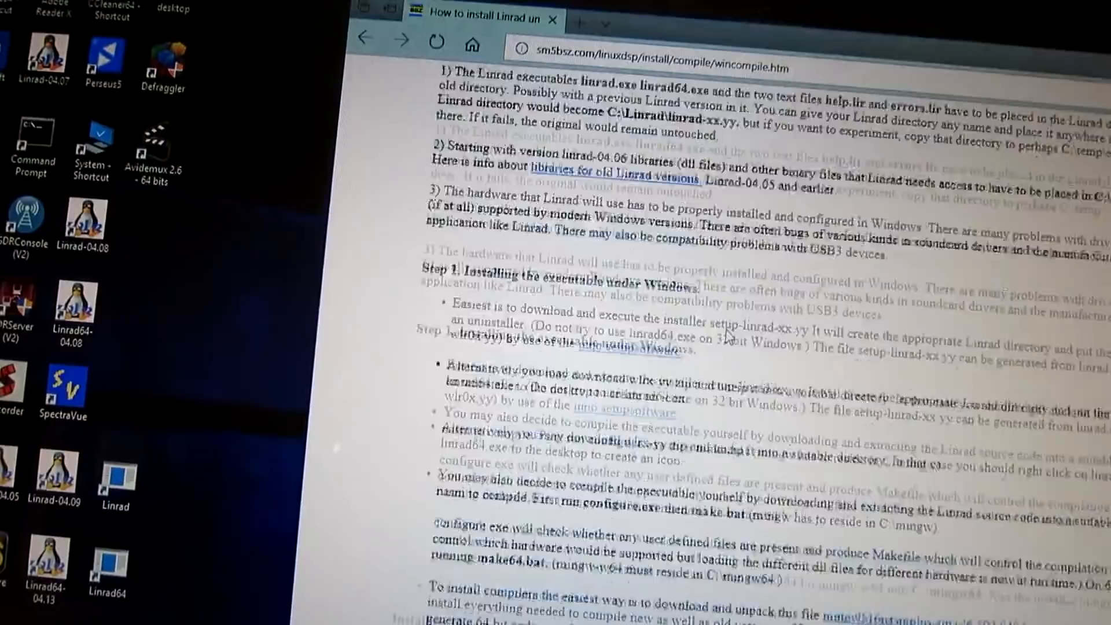
scroll("down", 3)
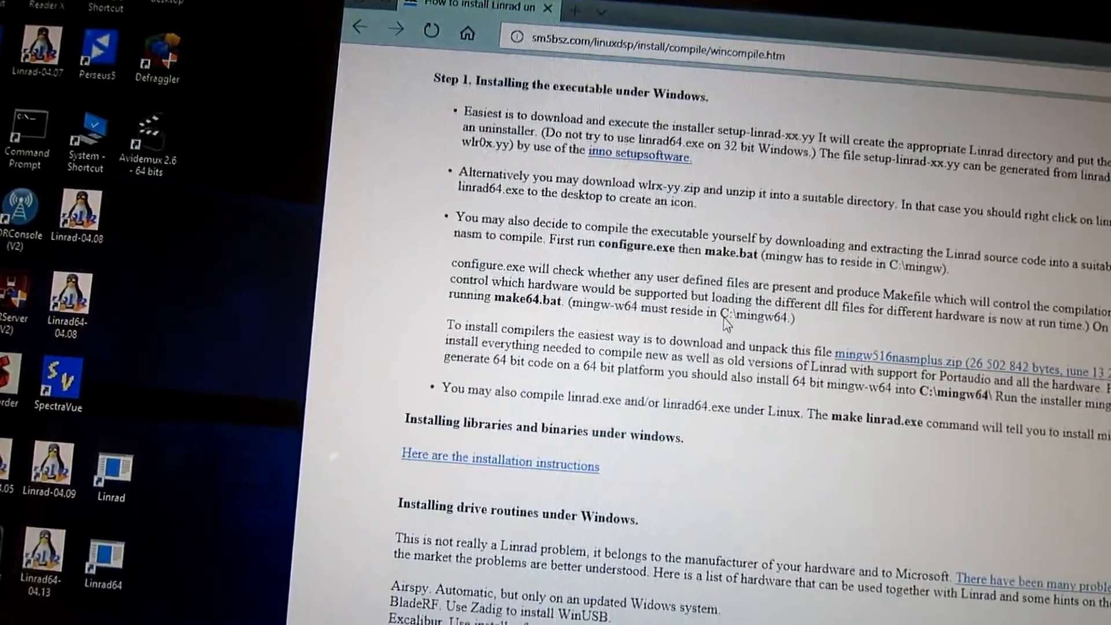
scroll("down", 3)
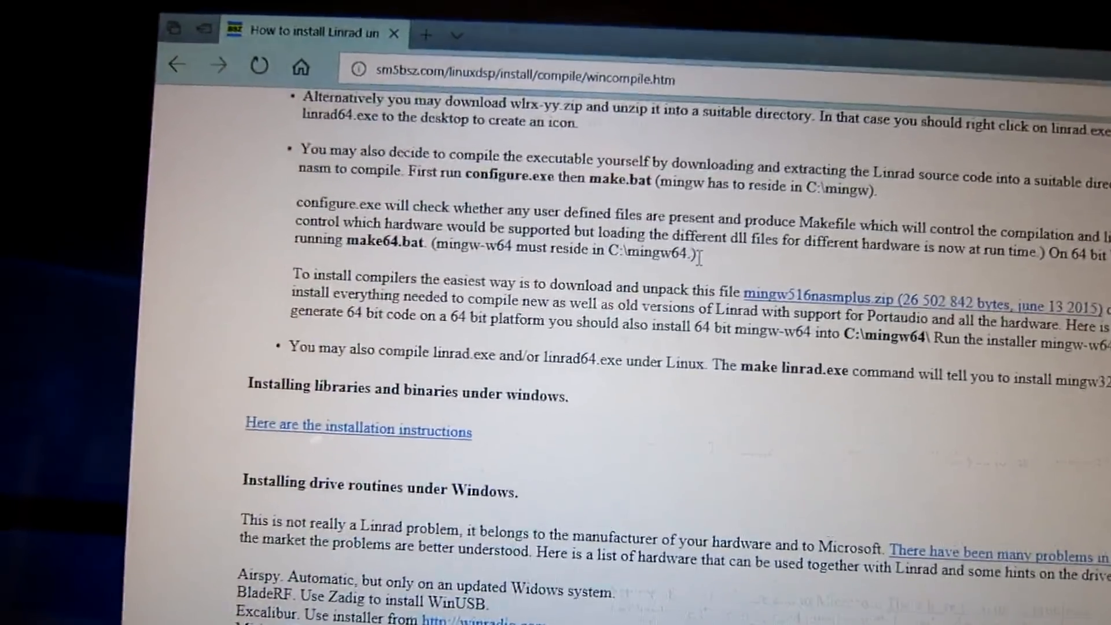
scroll("up", 3)
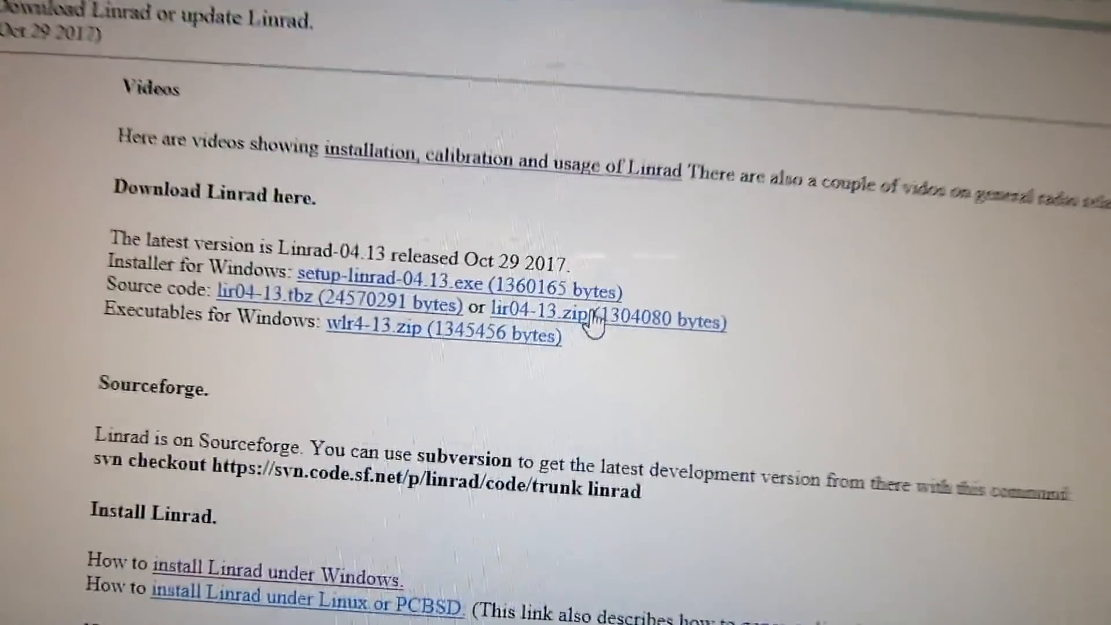
Scroll the Linrad home page to the lir04-13.zip source code download link
scroll("down", 3)
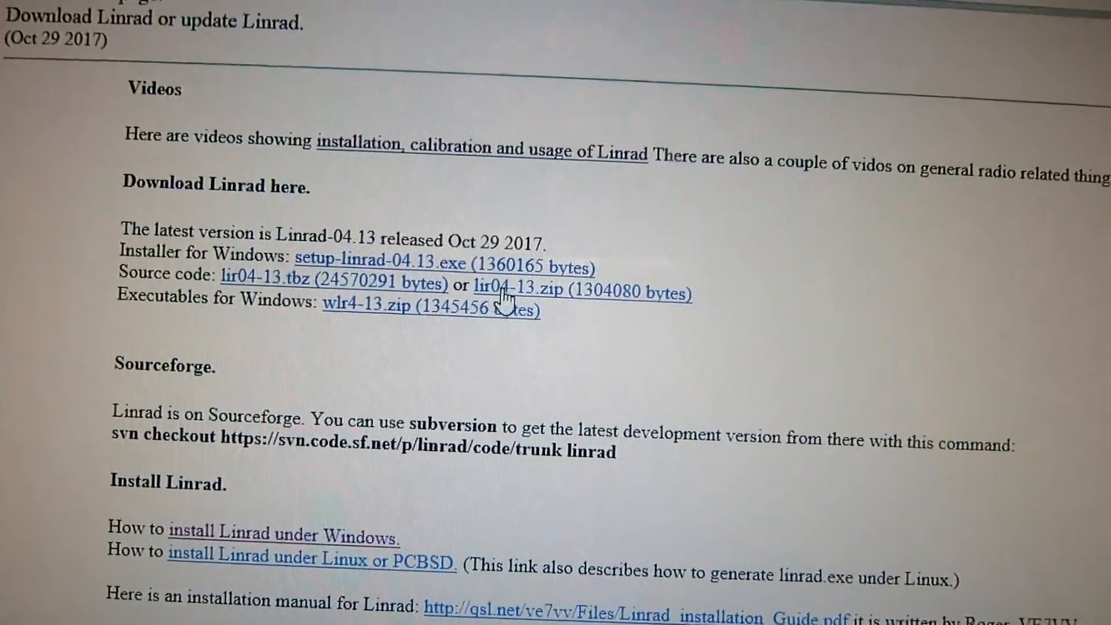
scroll("up", 3)
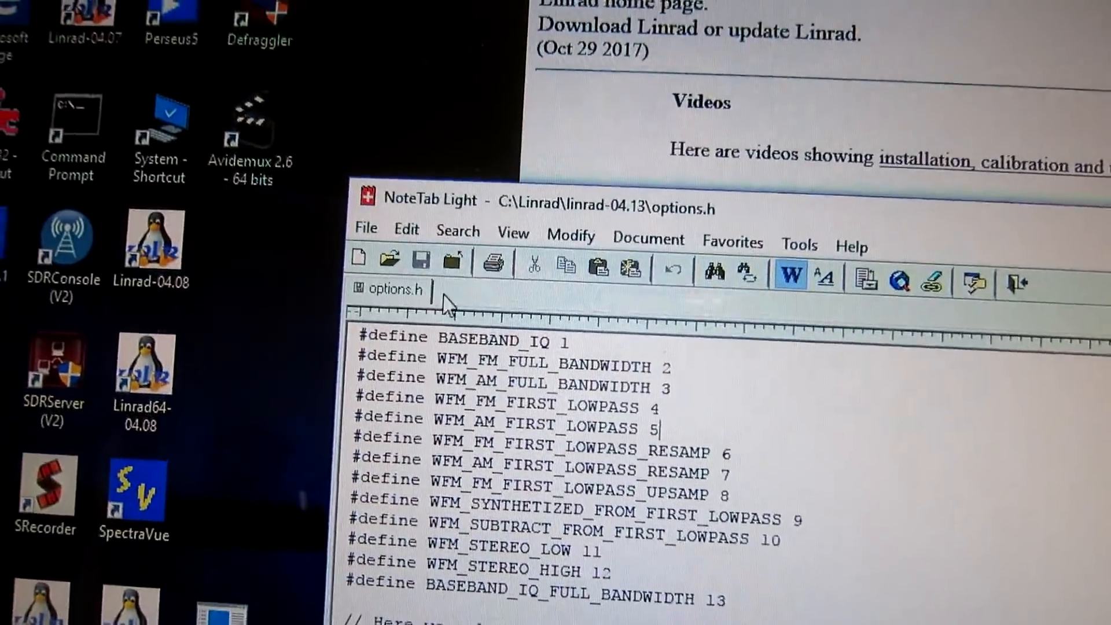
Review the options.h mode defines down to the network raw mode and Afedri serial entries
scroll("down", 3)
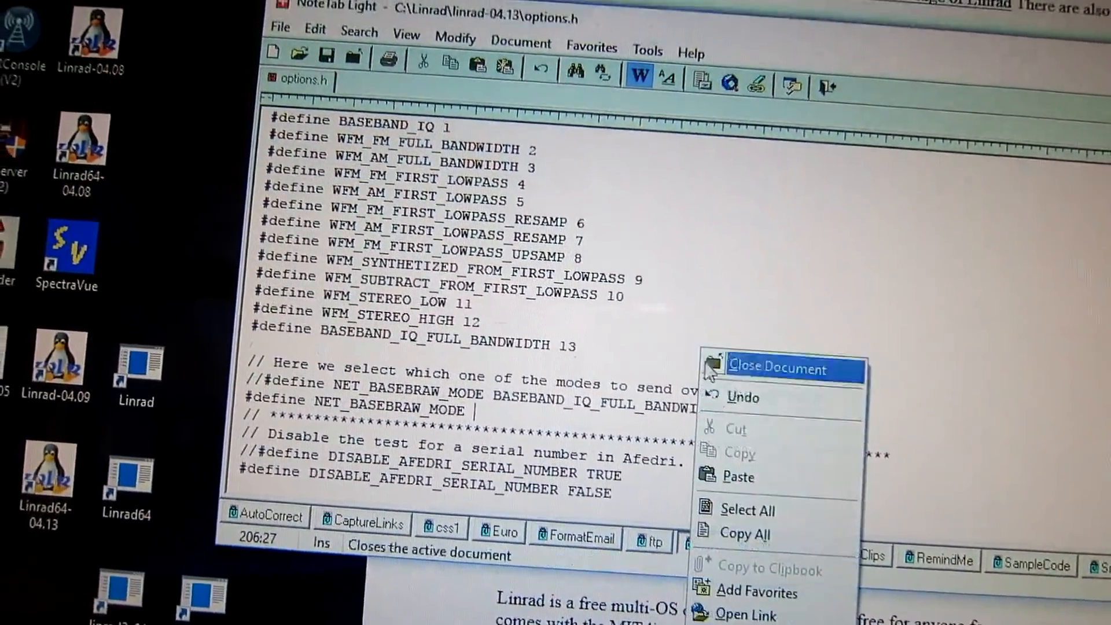
left_click(739, 477)
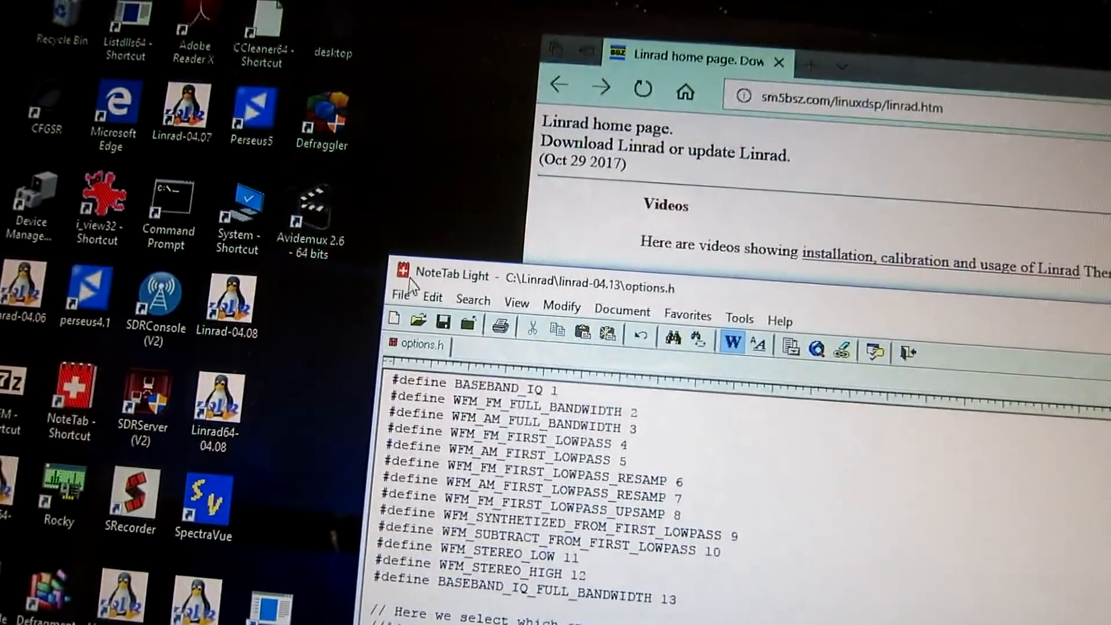
left_click(374, 301)
type("cd linrad-04.13")
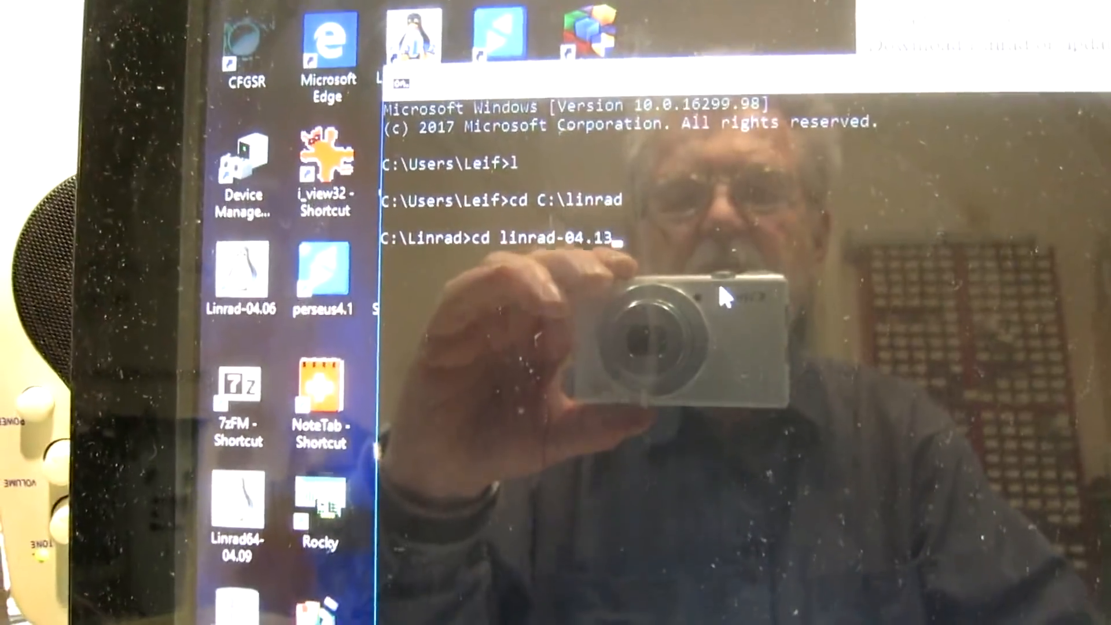
Enter C:\Linrad\linrad-04.13 and start the make build of linrad.exe
key("Return")
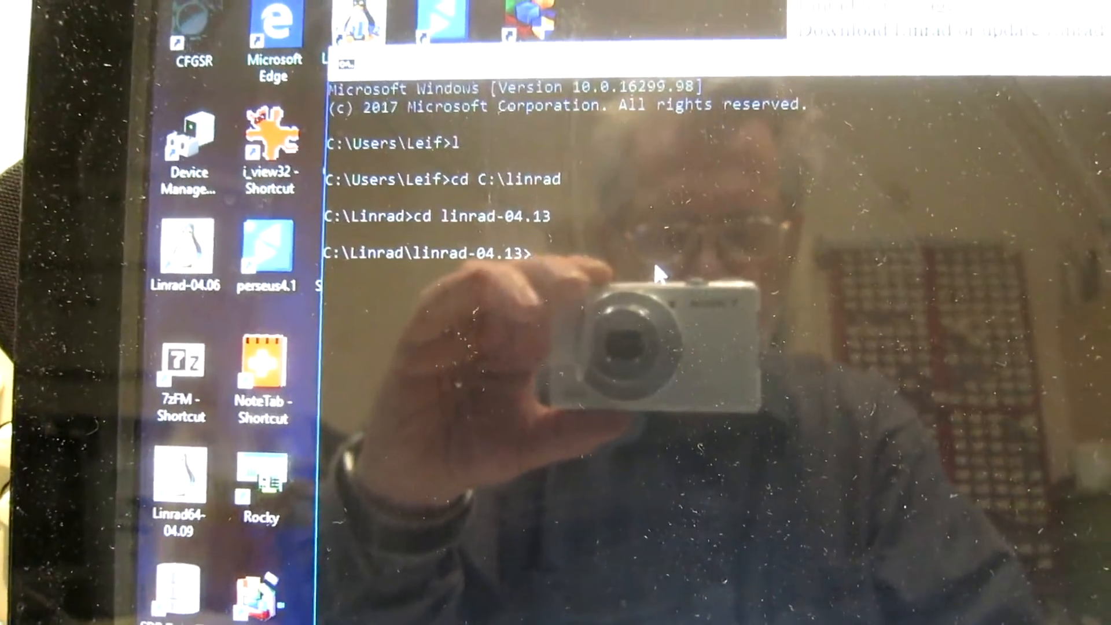
type("mak")
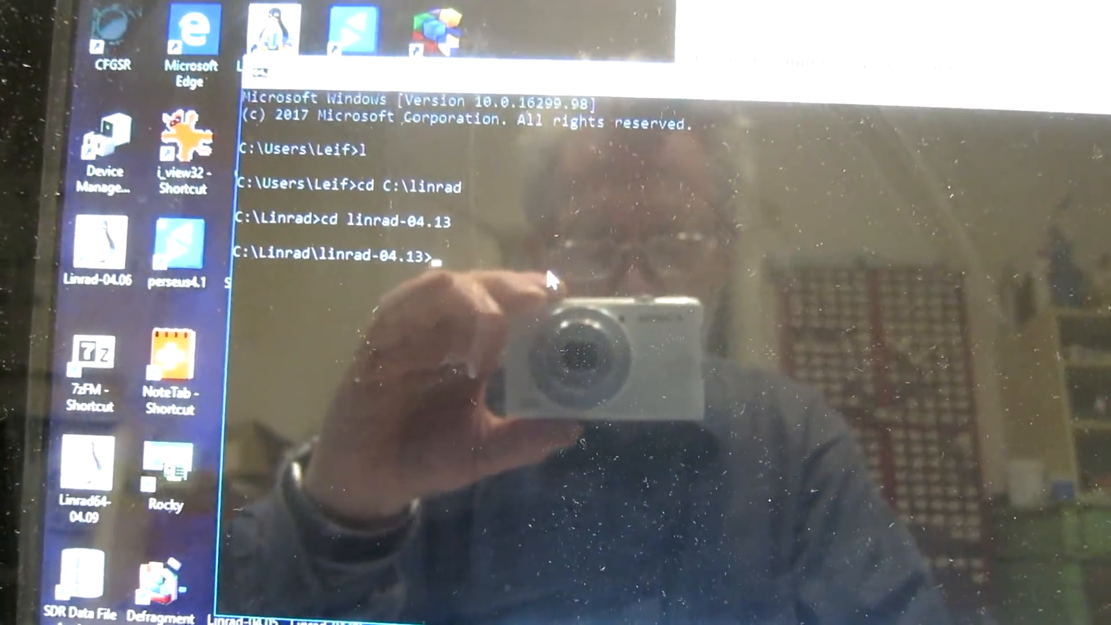
type("make")
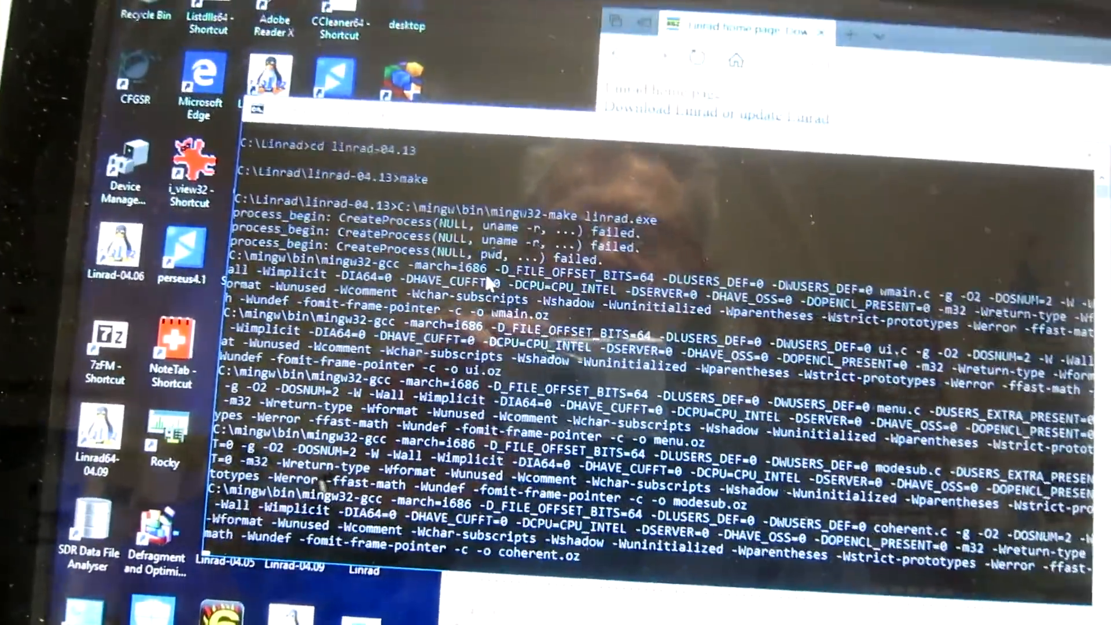
Follow the mingw32-gcc output as make compiles the remaining sources and links linrad.exe
scroll("down", 3)
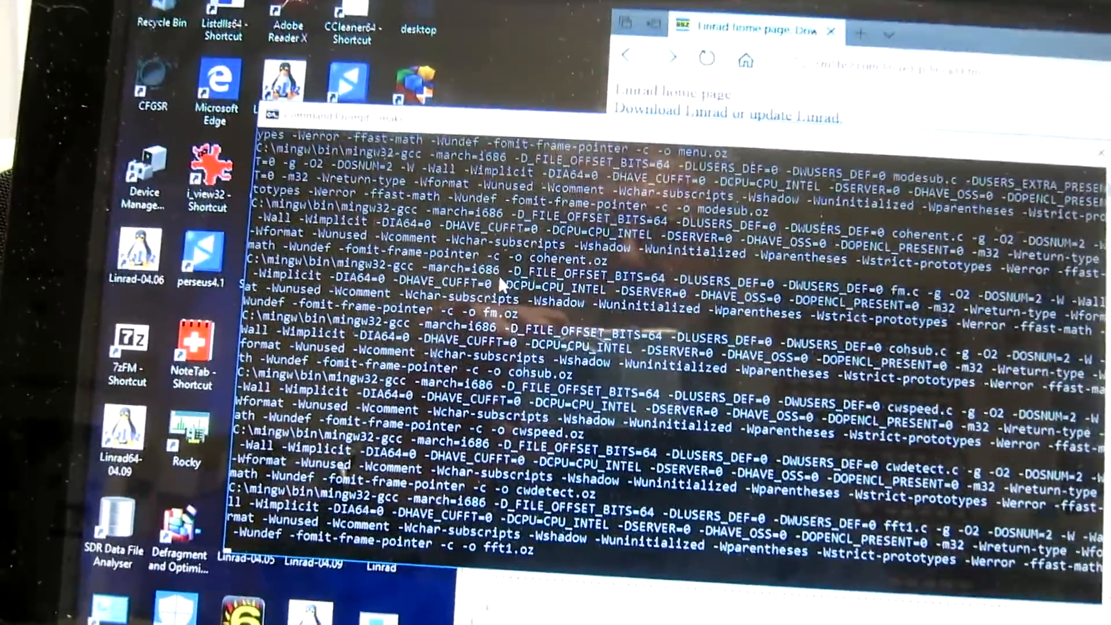
scroll("down", 3)
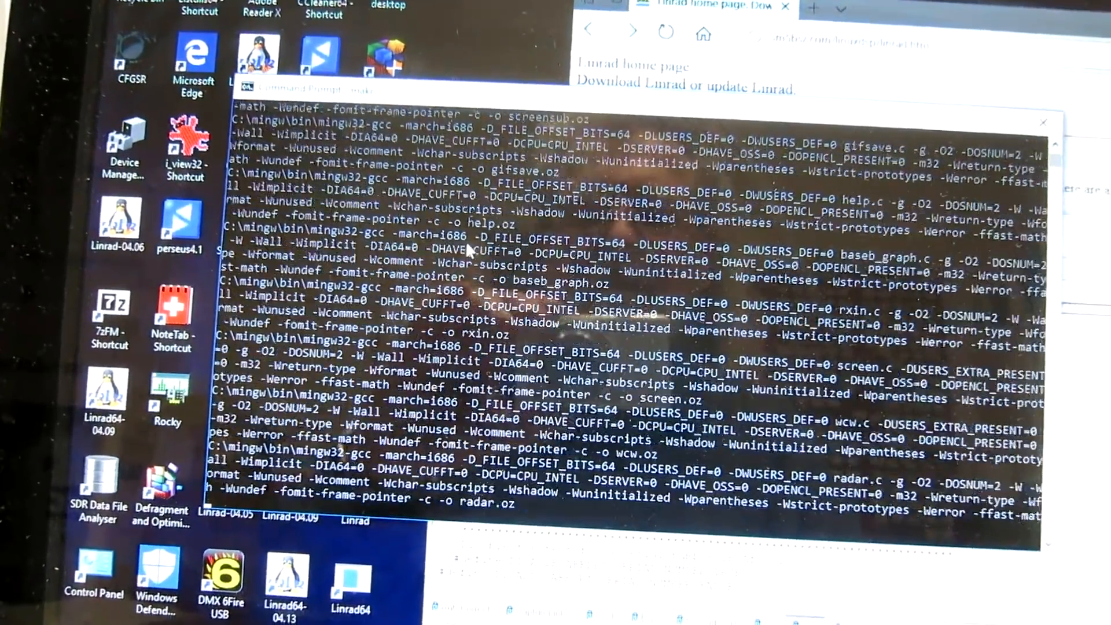
scroll("down", 3)
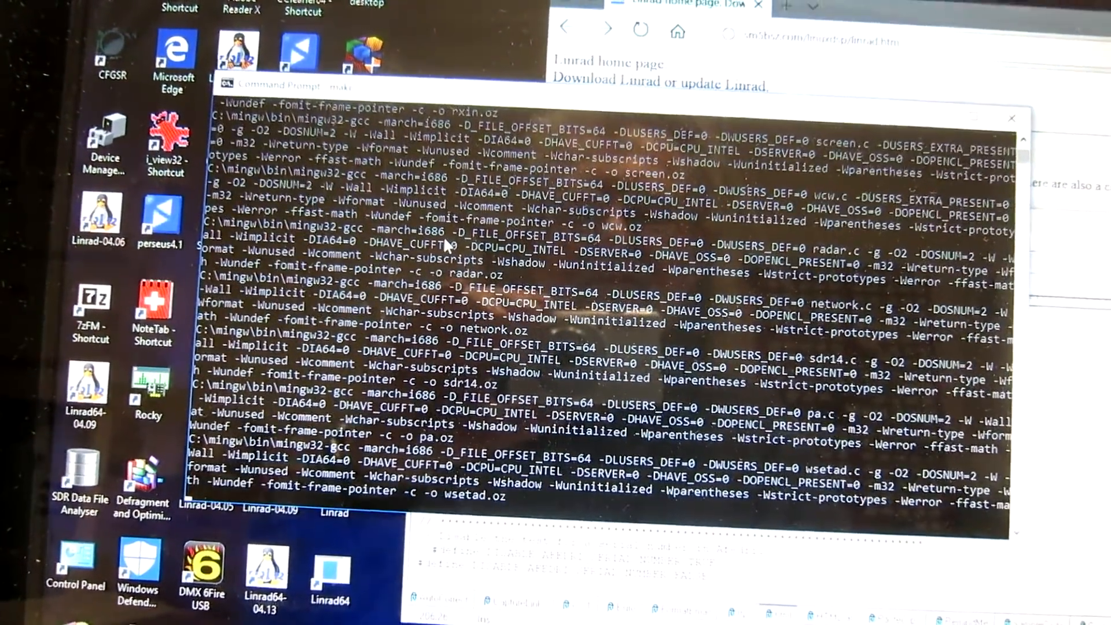
scroll("down", 3)
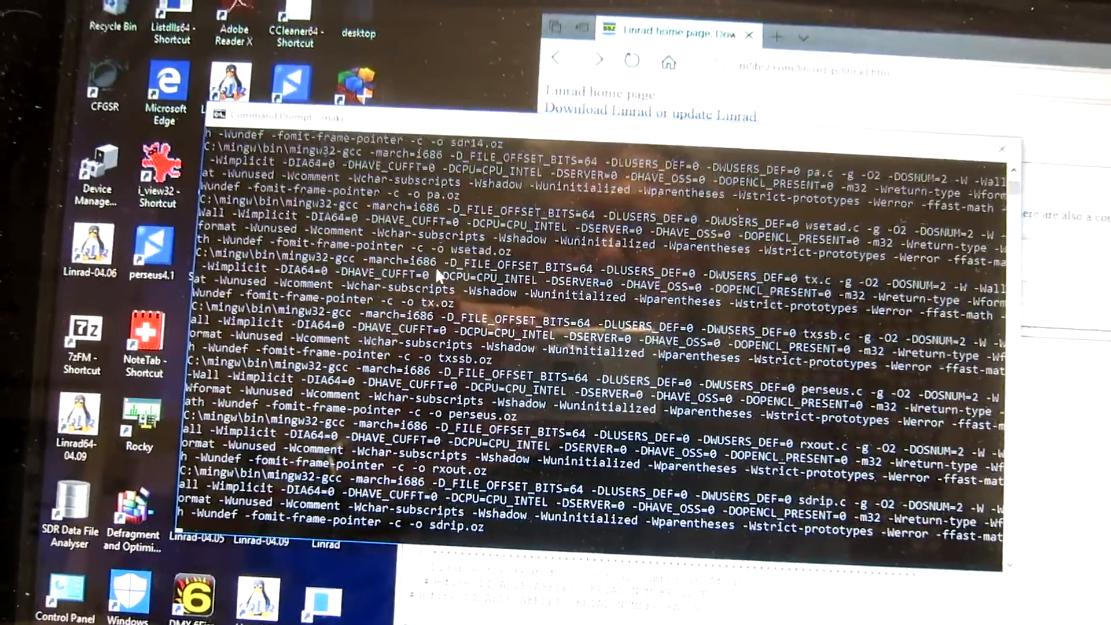
scroll("down", 3)
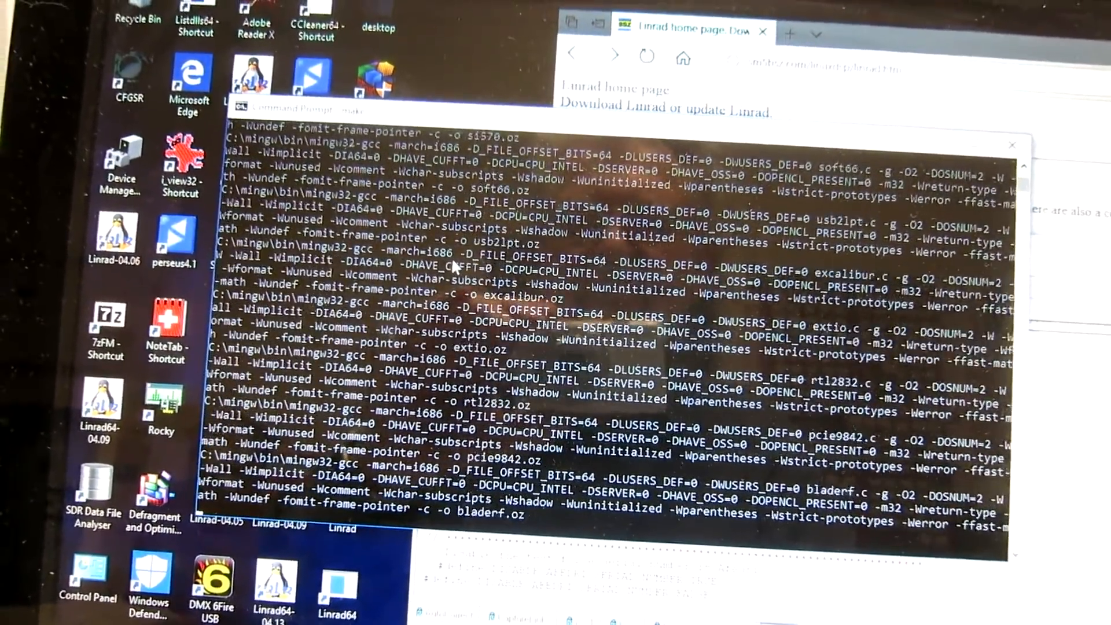
scroll("down", 3)
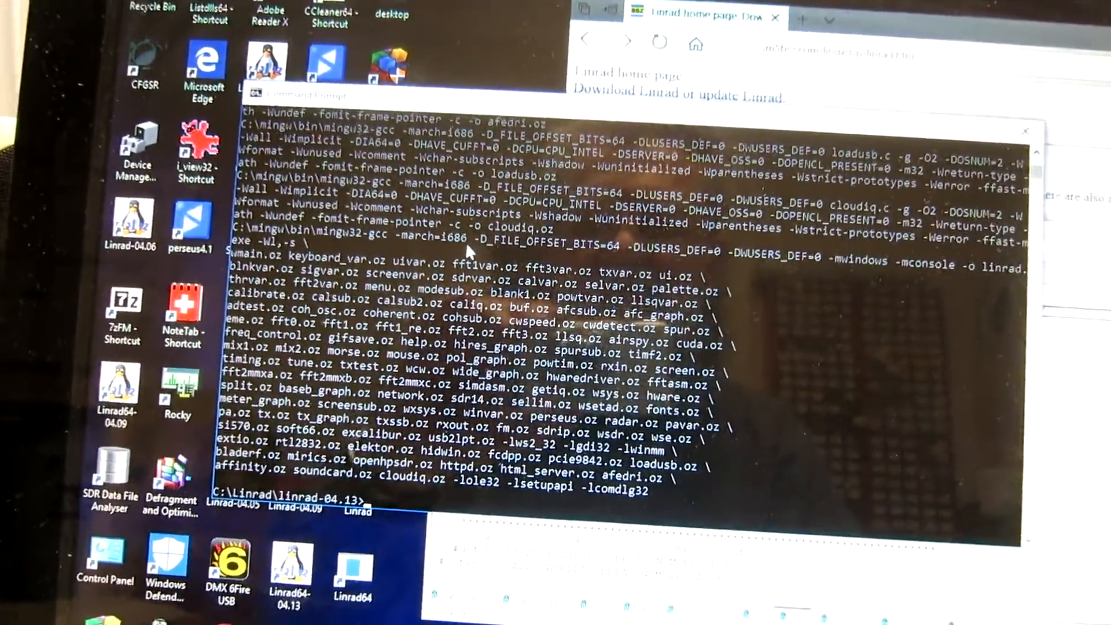